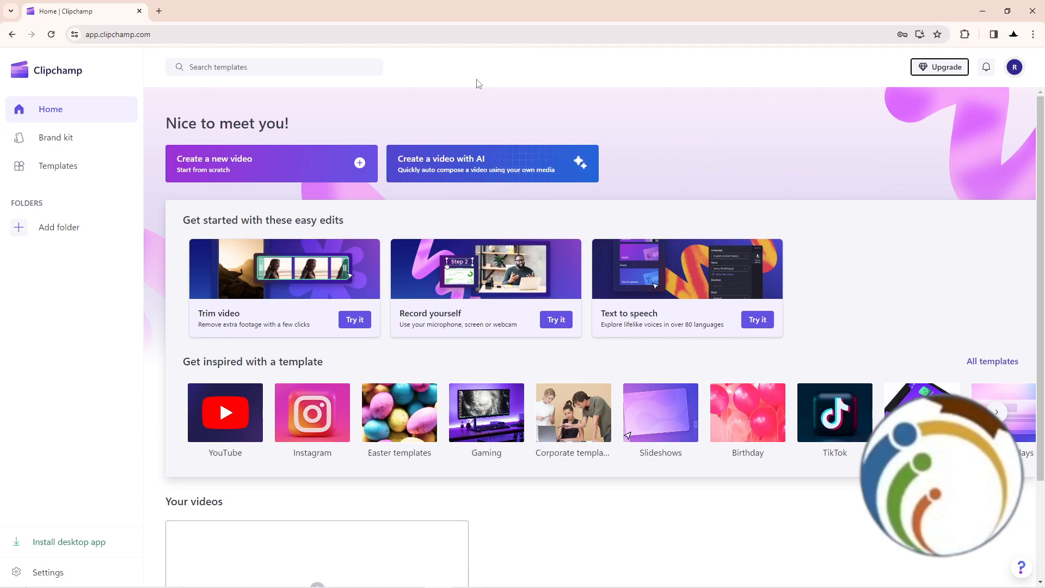
pyautogui.moveTo(767, 4)
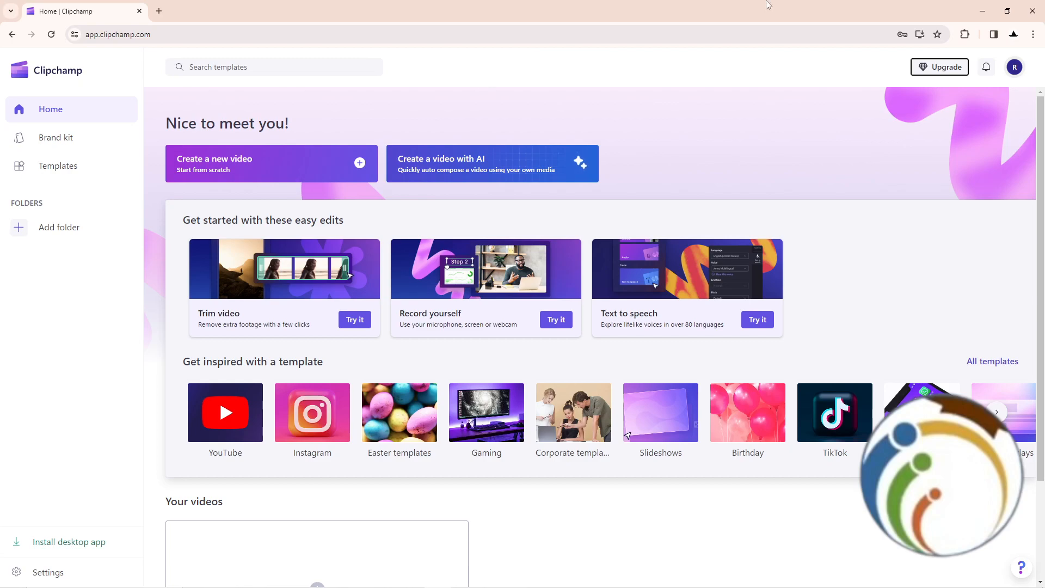
# Bring up the Clipchamp Premium upgrade offer from the home page's Upgrade button
pyautogui.click(944, 66)
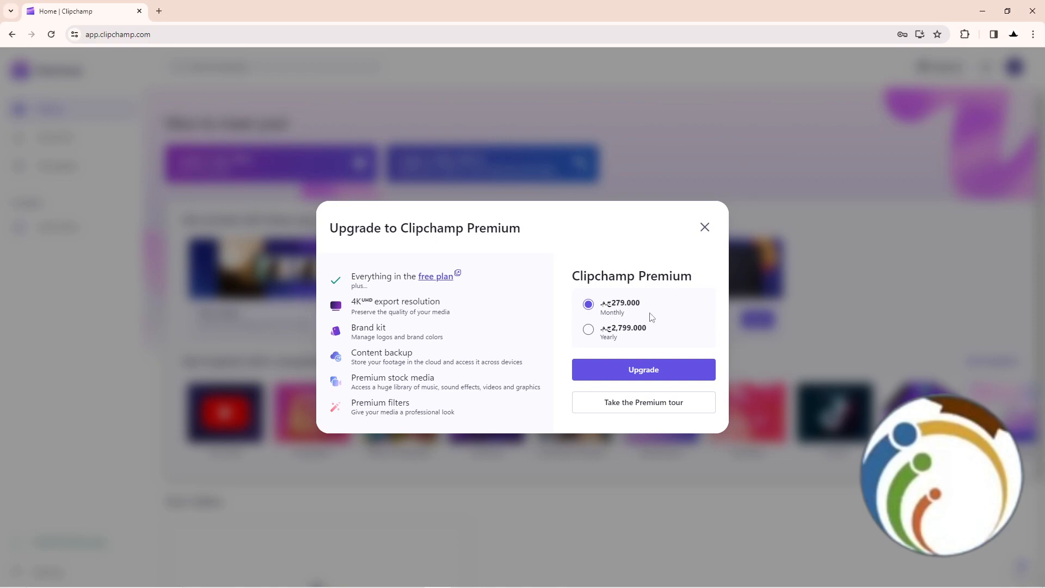
# Proceed with the Monthly plan to the Microsoft account payment step
pyautogui.click(643, 369)
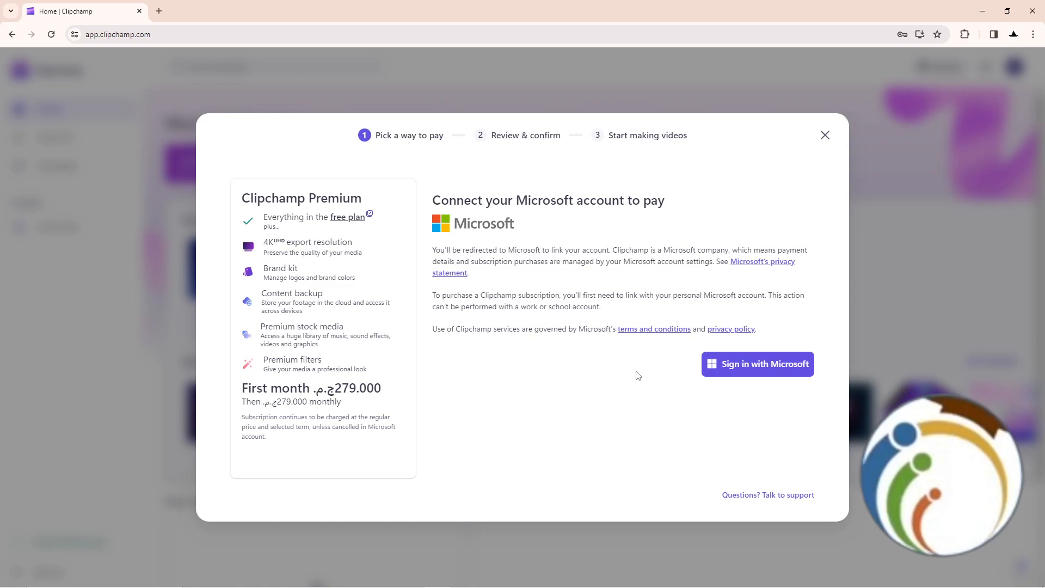
pyautogui.moveTo(742, 374)
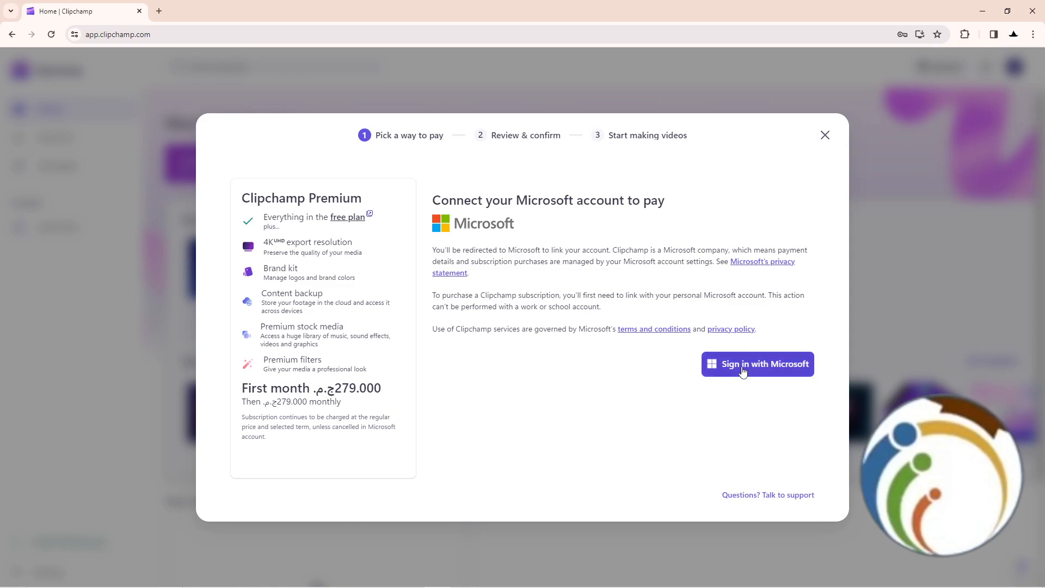
pyautogui.click(757, 363)
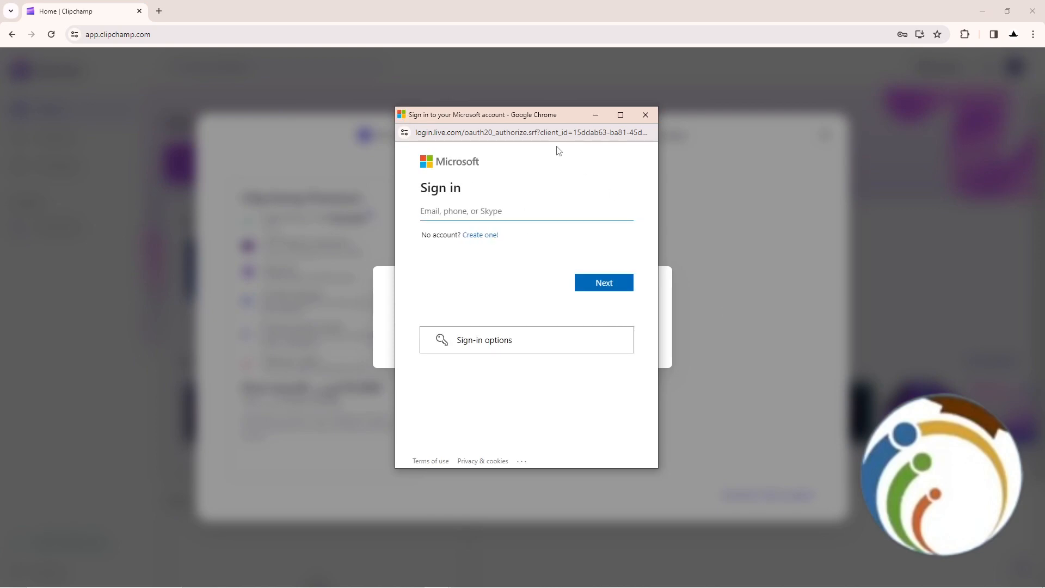
pyautogui.write('hant')
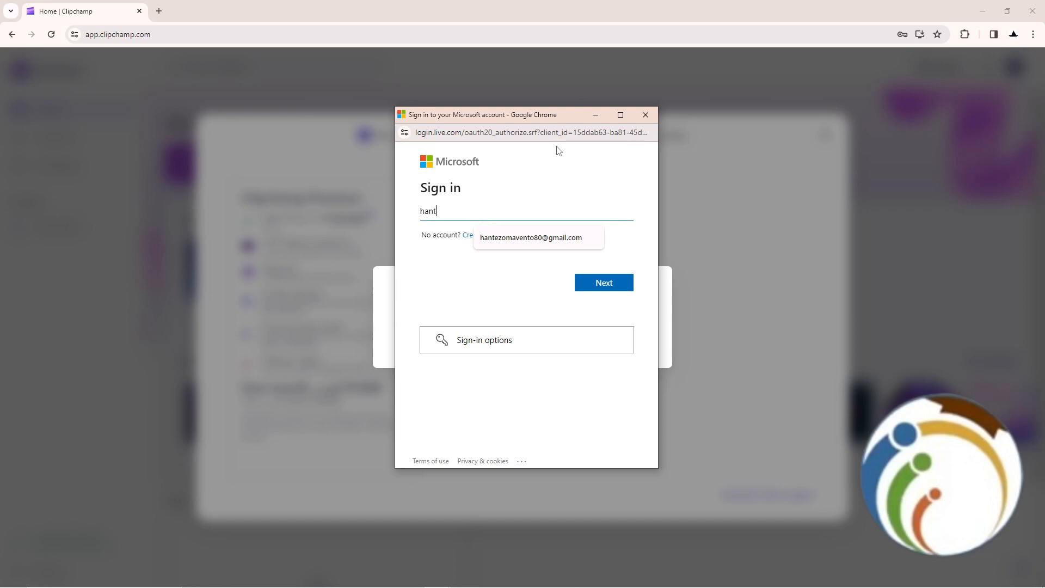
pyautogui.click(602, 282)
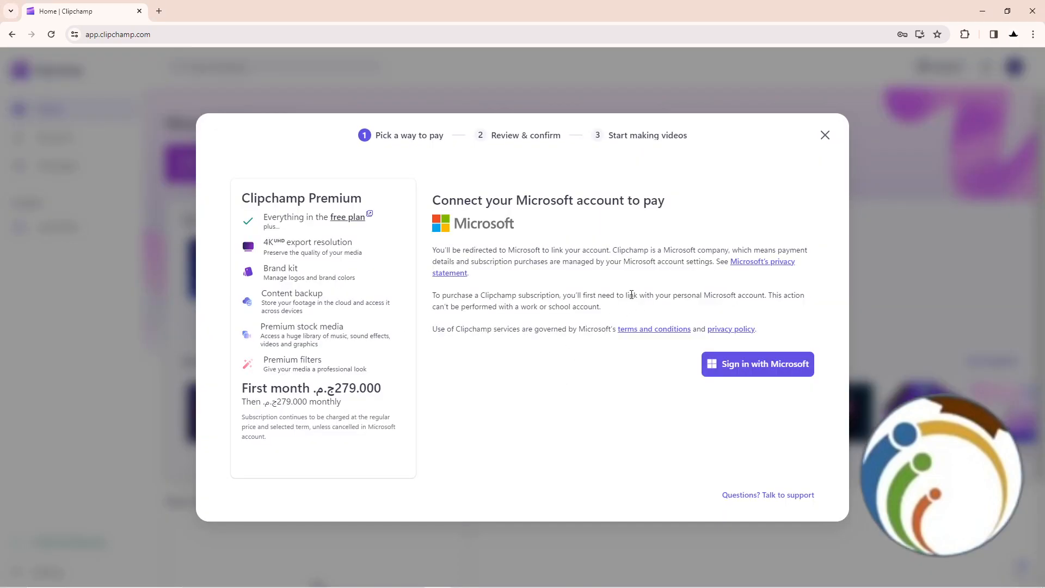
# Dismiss the payment checkout and return to the home page without purchasing
pyautogui.doubleClick(506, 135)
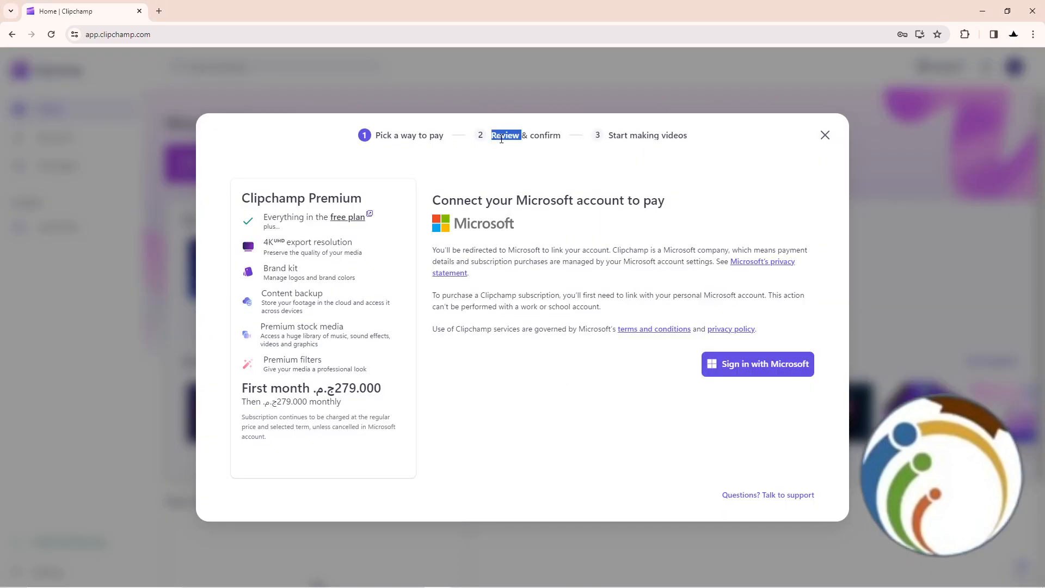
pyautogui.moveTo(345, 222)
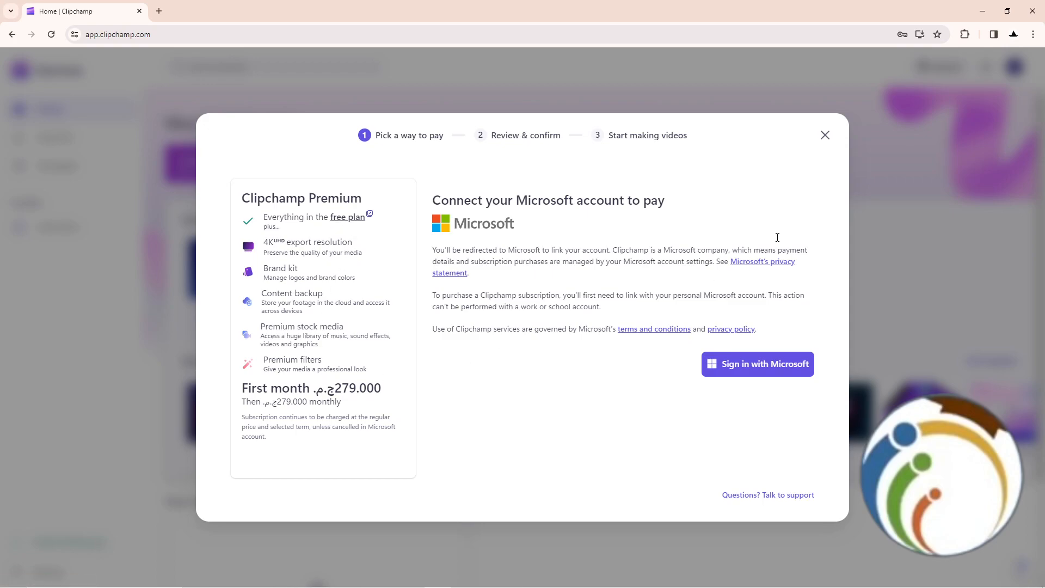
pyautogui.click(825, 135)
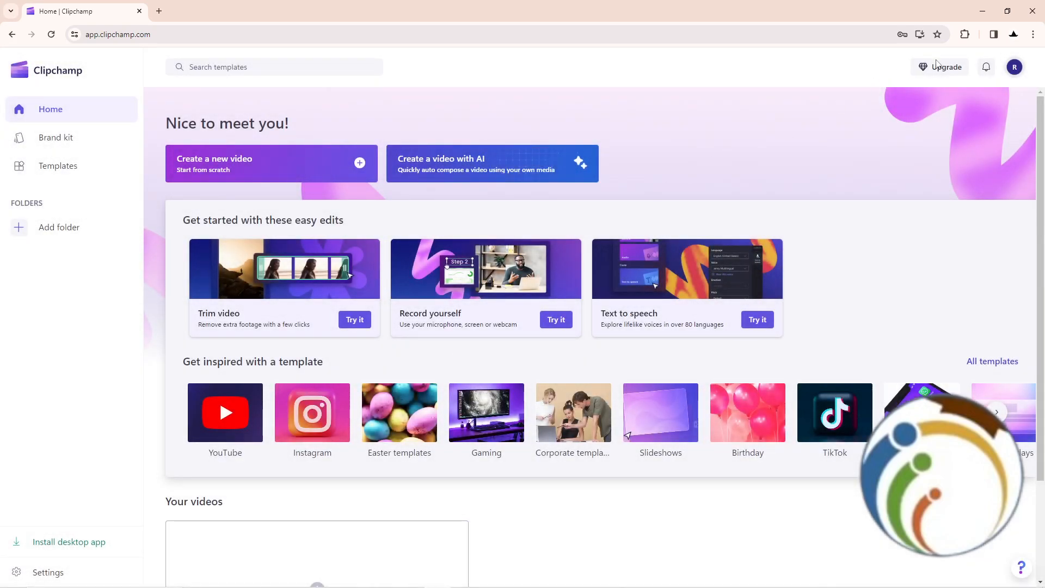
pyautogui.click(946, 67)
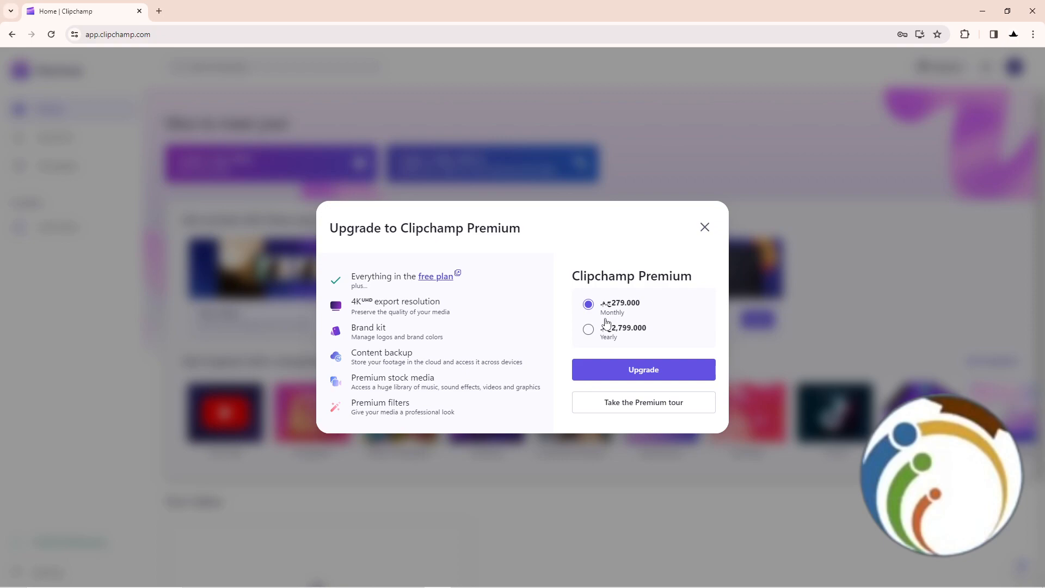
pyautogui.moveTo(656, 405)
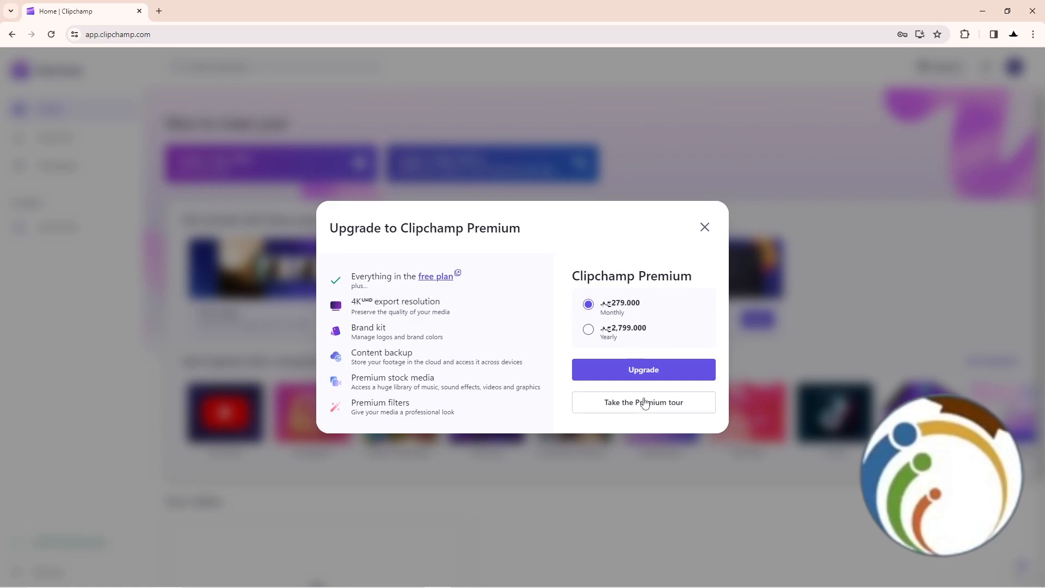
pyautogui.moveTo(644, 403)
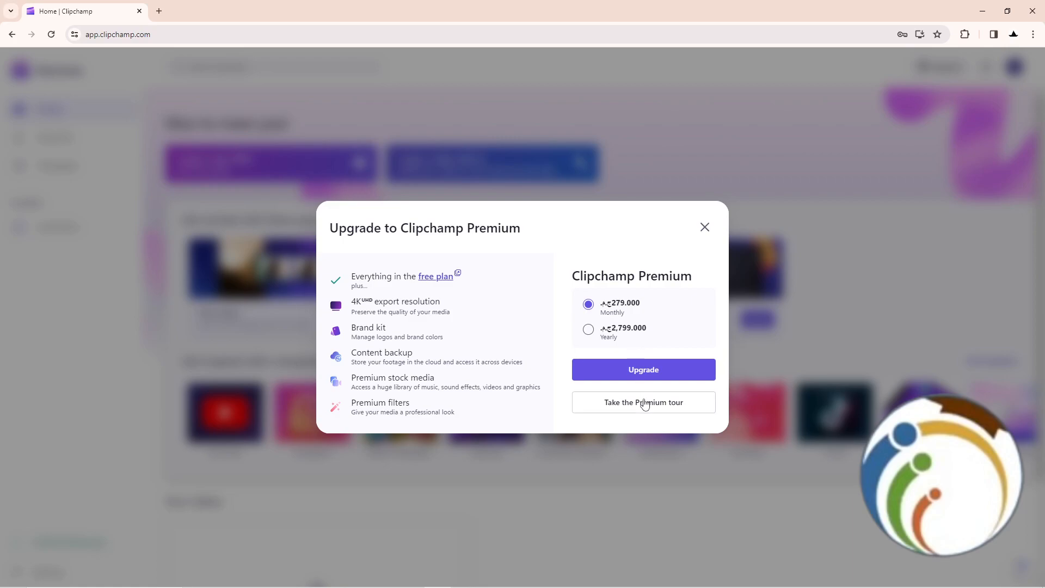
pyautogui.click(704, 227)
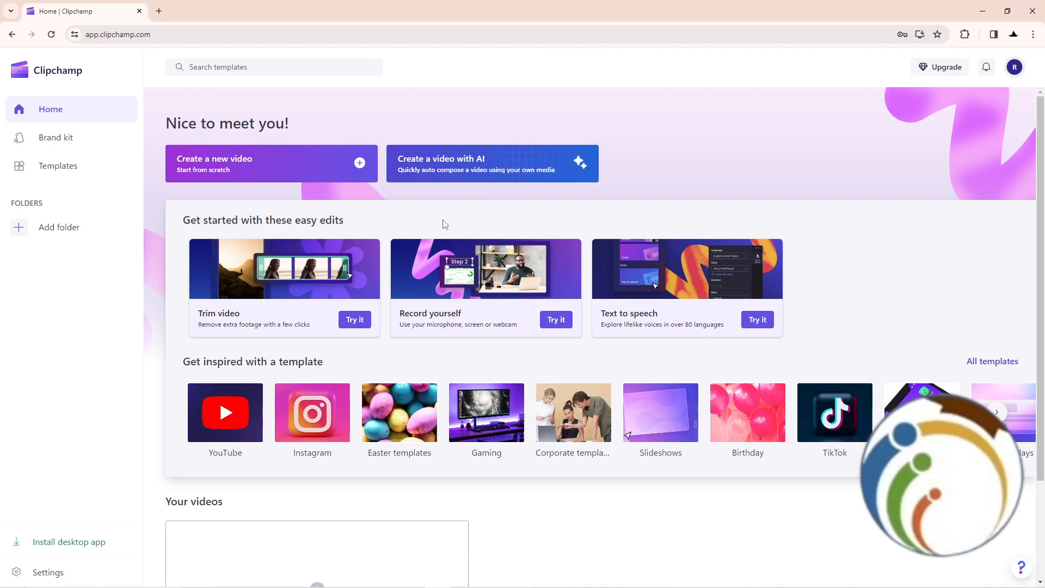
pyautogui.click(271, 163)
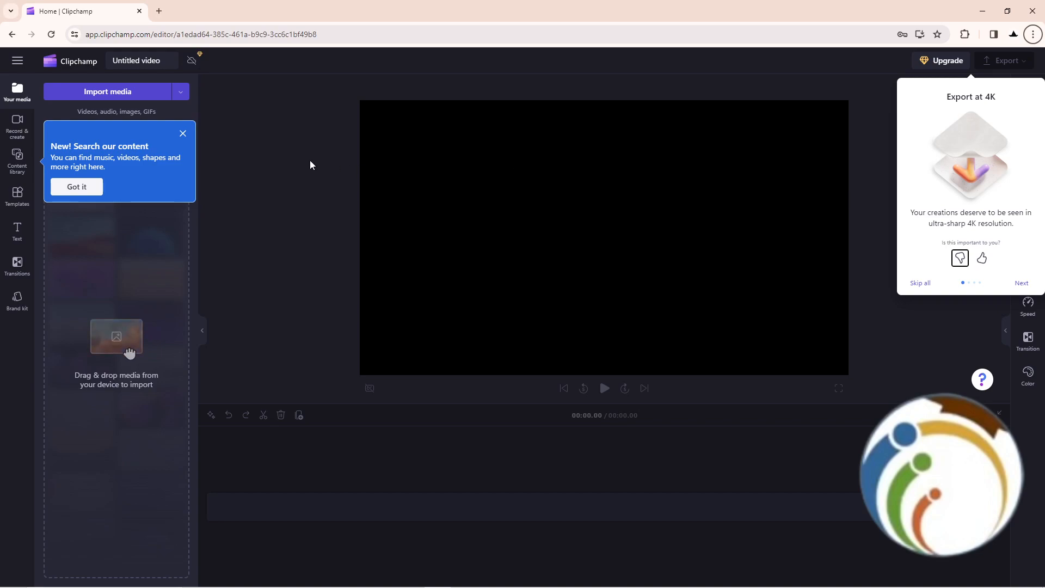
pyautogui.click(11, 33)
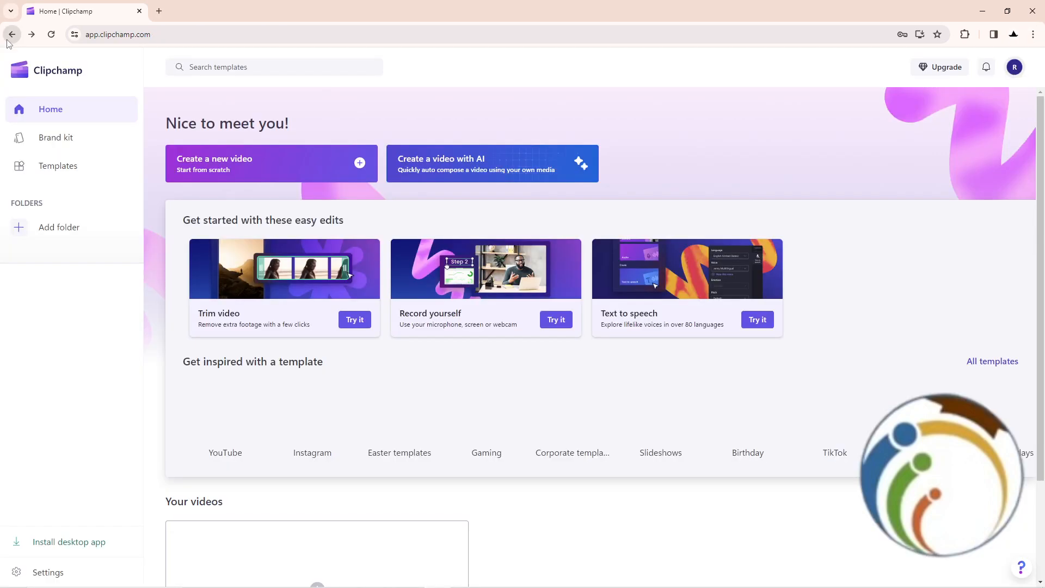